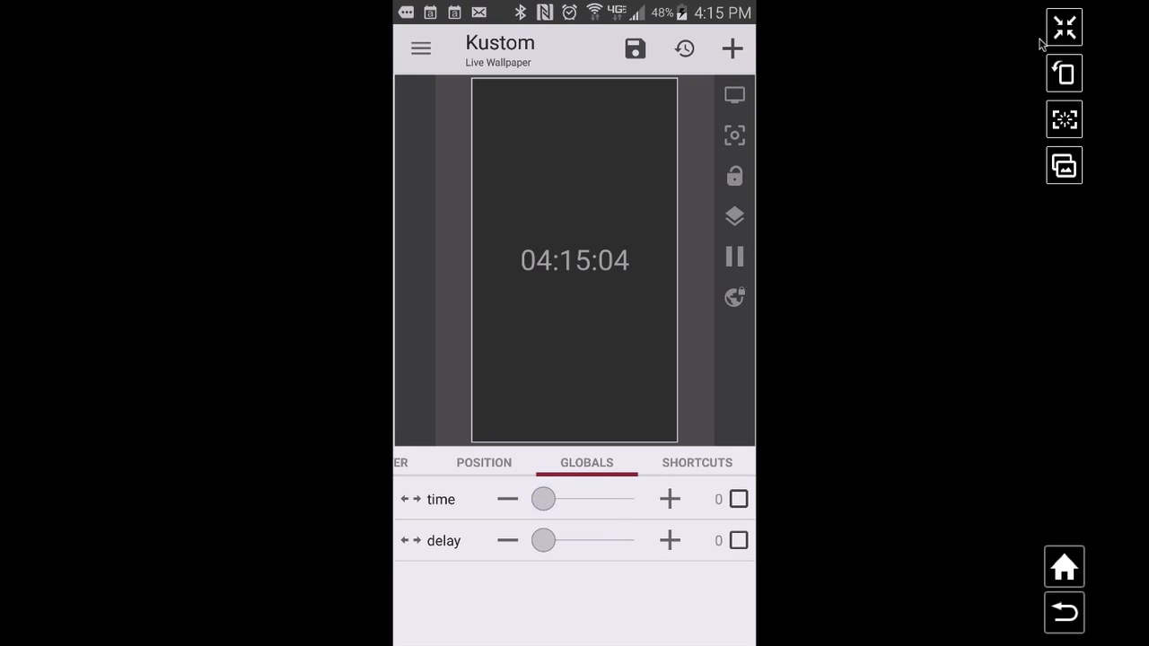
Settle the 'time' global at about 10 after overshooting to 100
{"action": "left_click_drag", "start_coordinate": [543, 499], "coordinate": [636, 499]}
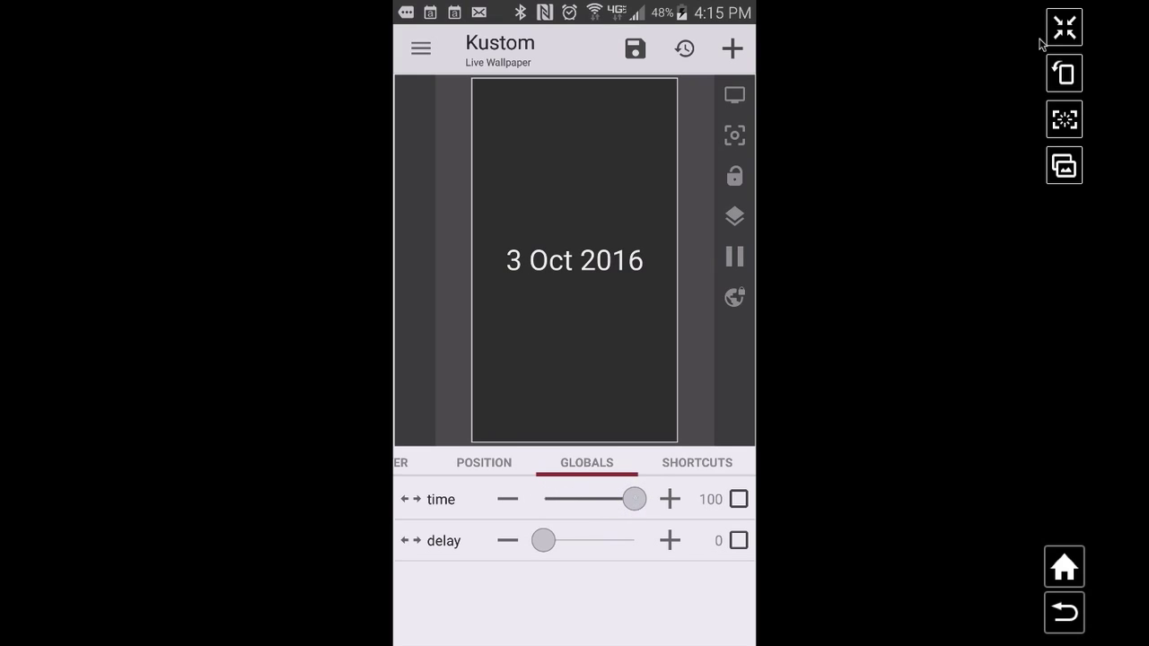
{"action": "left_click_drag", "start_coordinate": [633, 499], "coordinate": [564, 499]}
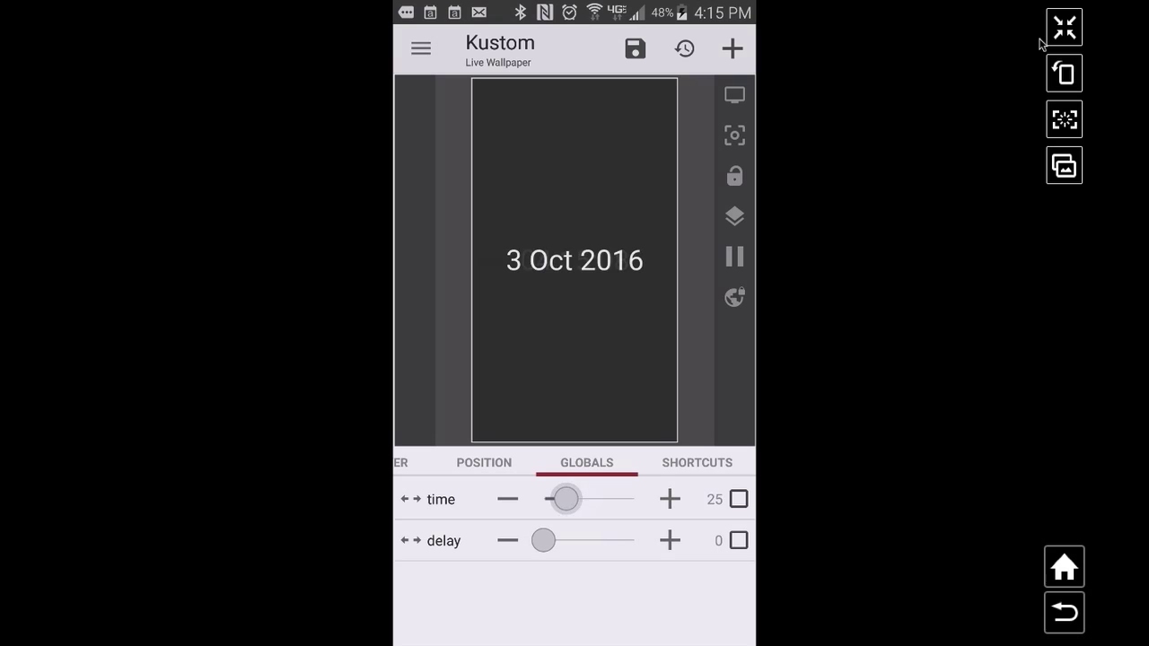
{"action": "left_click_drag", "start_coordinate": [566, 499], "coordinate": [560, 500]}
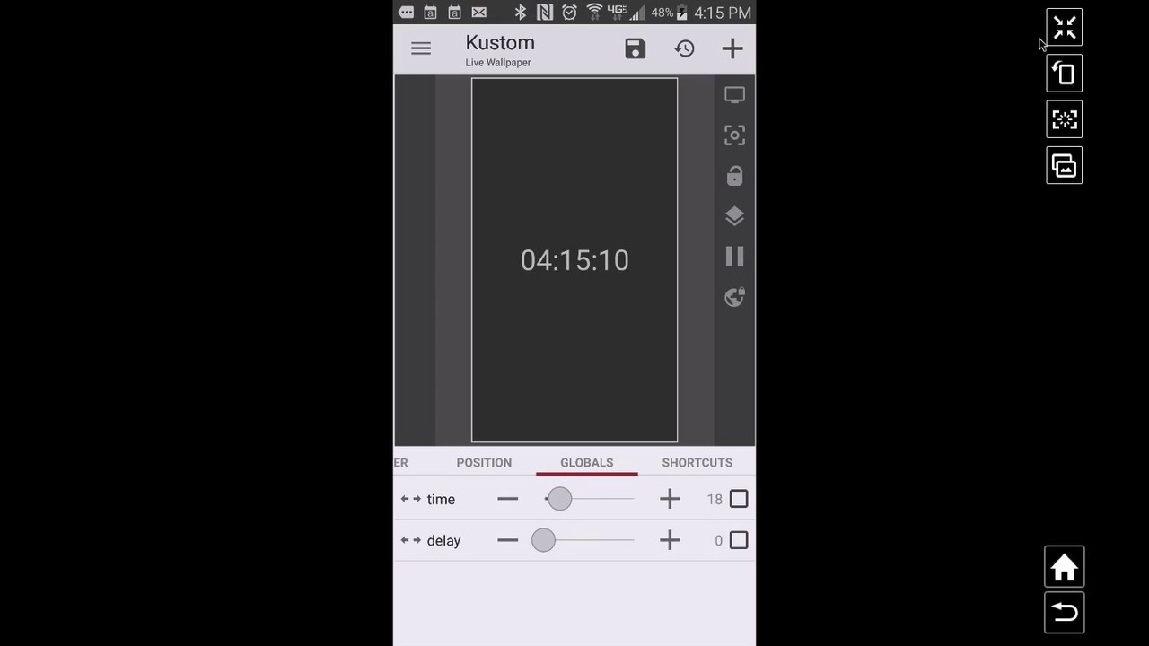
{"action": "left_click_drag", "start_coordinate": [560, 499], "coordinate": [553, 499]}
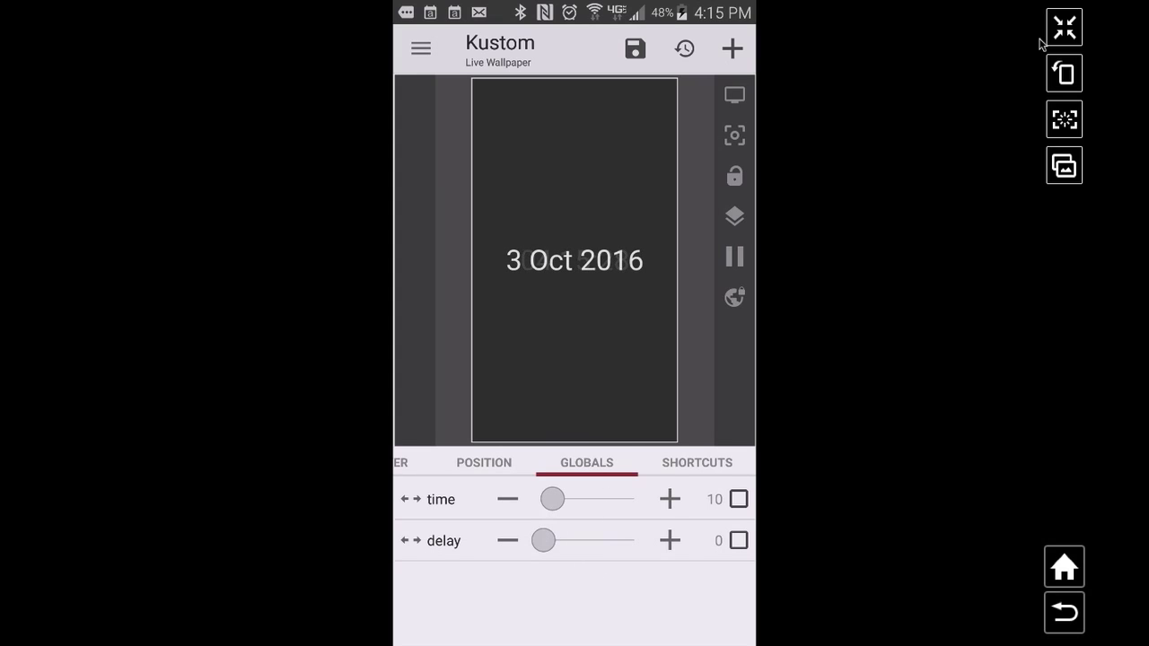
Raise the 'delay' global to 40
{"action": "left_click_drag", "start_coordinate": [543, 539], "coordinate": [558, 538]}
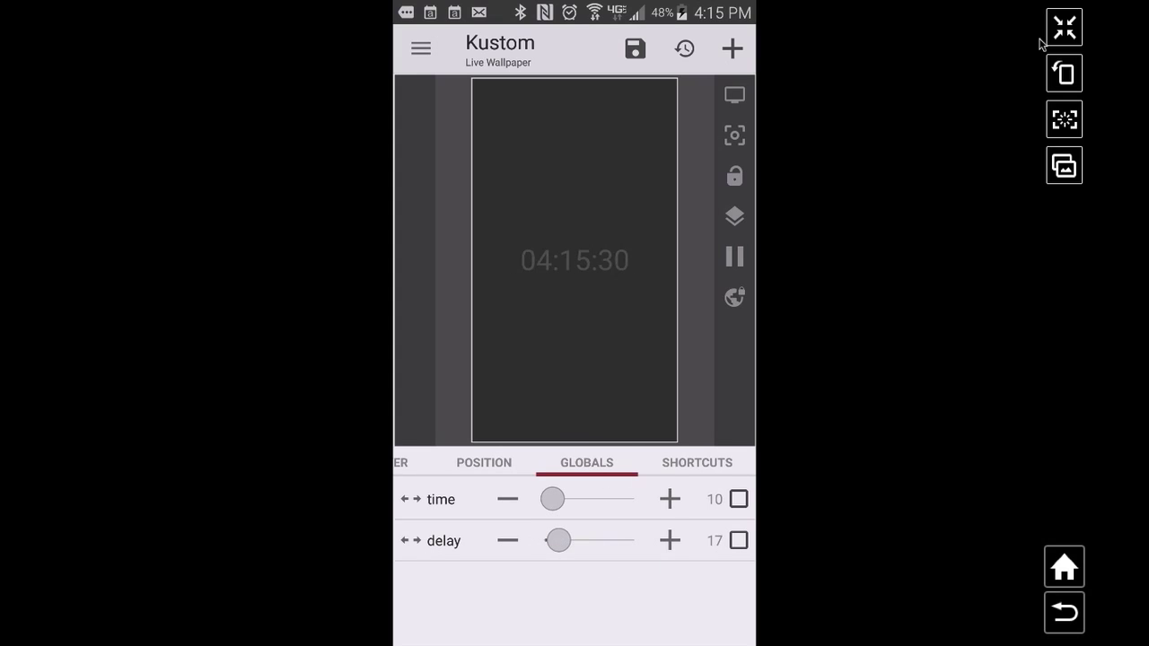
{"action": "left_click_drag", "start_coordinate": [559, 539], "coordinate": [578, 539]}
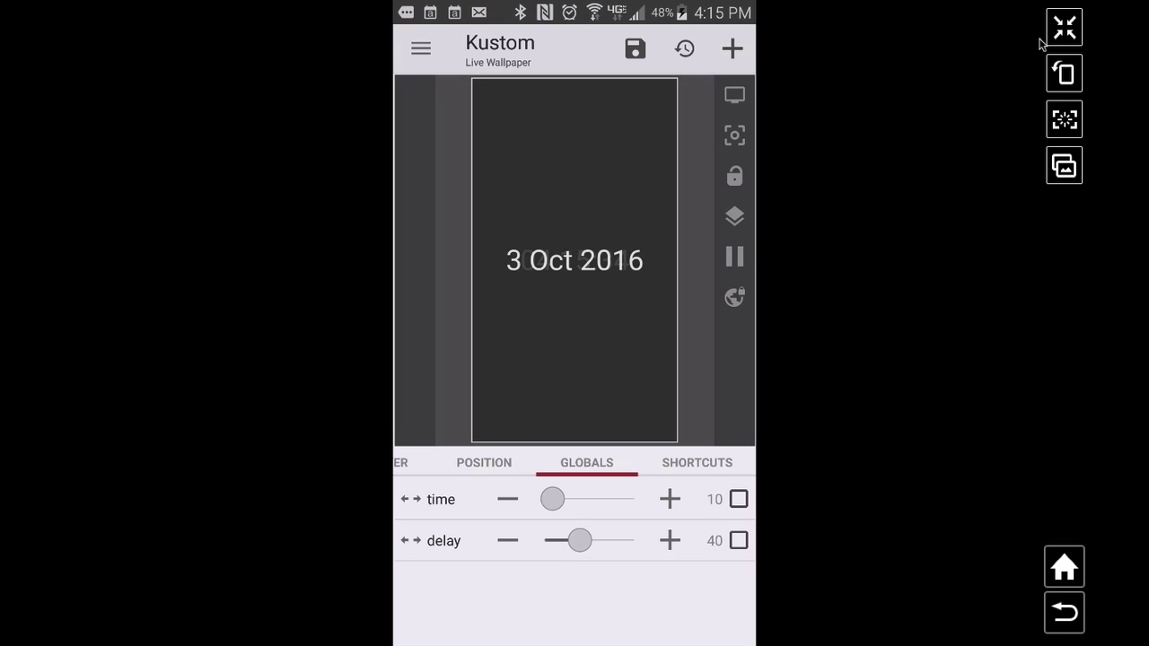
Raise the 'time' global from 10 to 20, leaving 'delay' at 40
{"action": "left_click", "coordinate": [636, 49]}
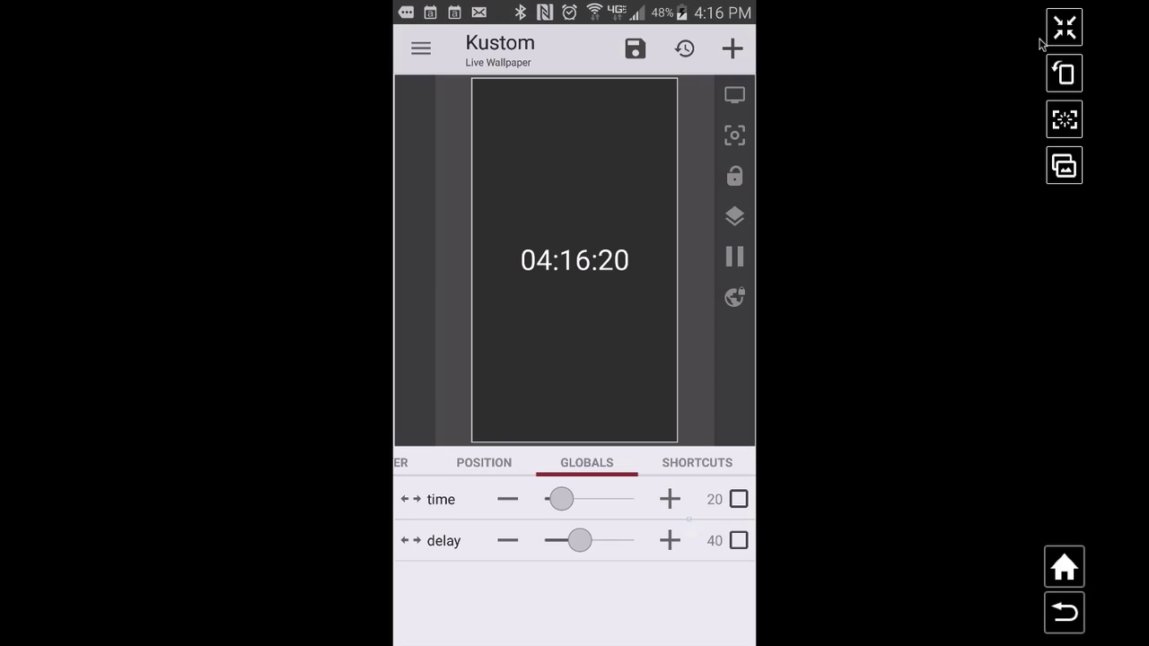
Show the root's item list with the clock and date Text items
{"action": "left_click", "coordinate": [636, 49]}
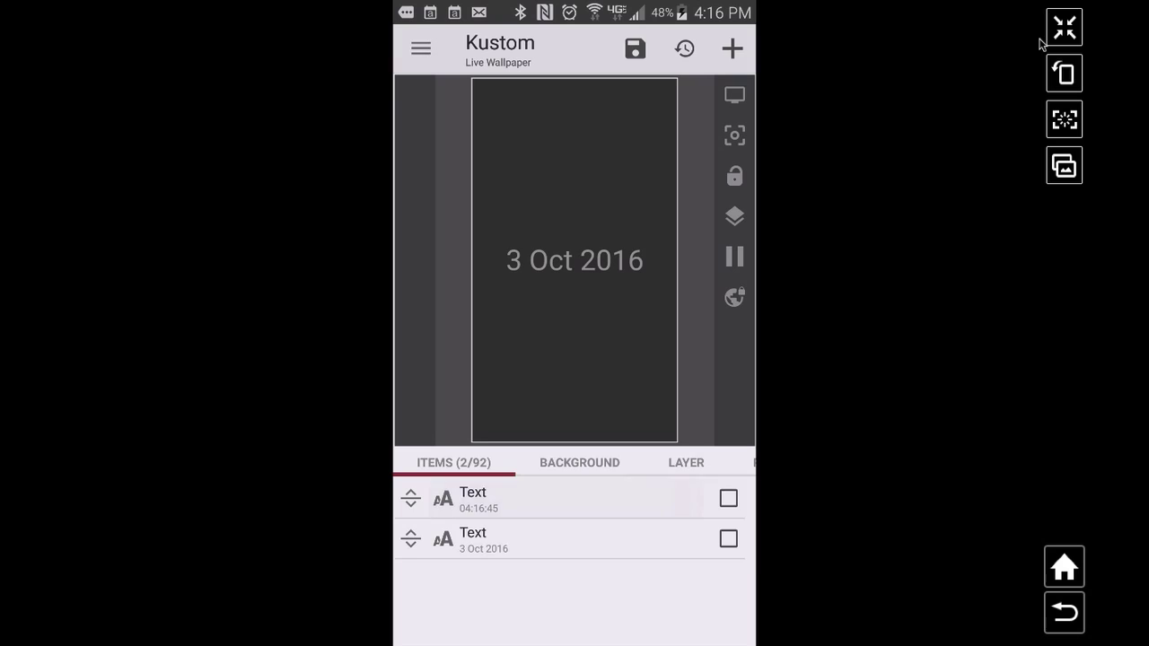
Review the clock item's looping Fade In animation with delay formula $gv(delay)$
{"action": "left_click", "coordinate": [475, 500]}
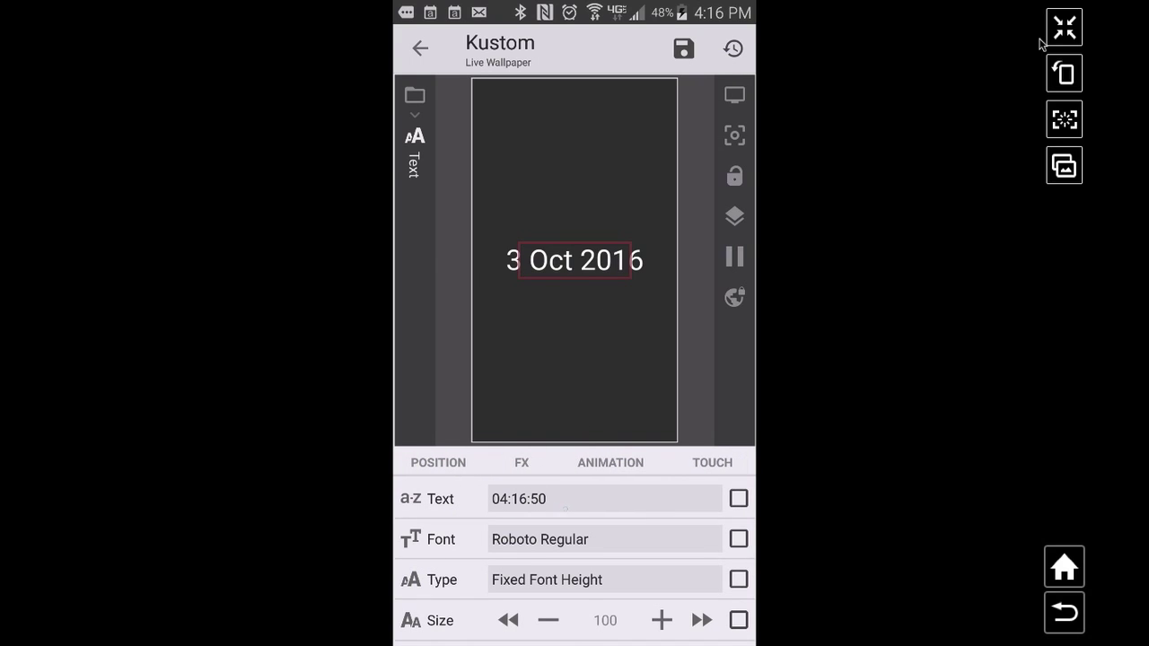
{"action": "left_click", "coordinate": [611, 463]}
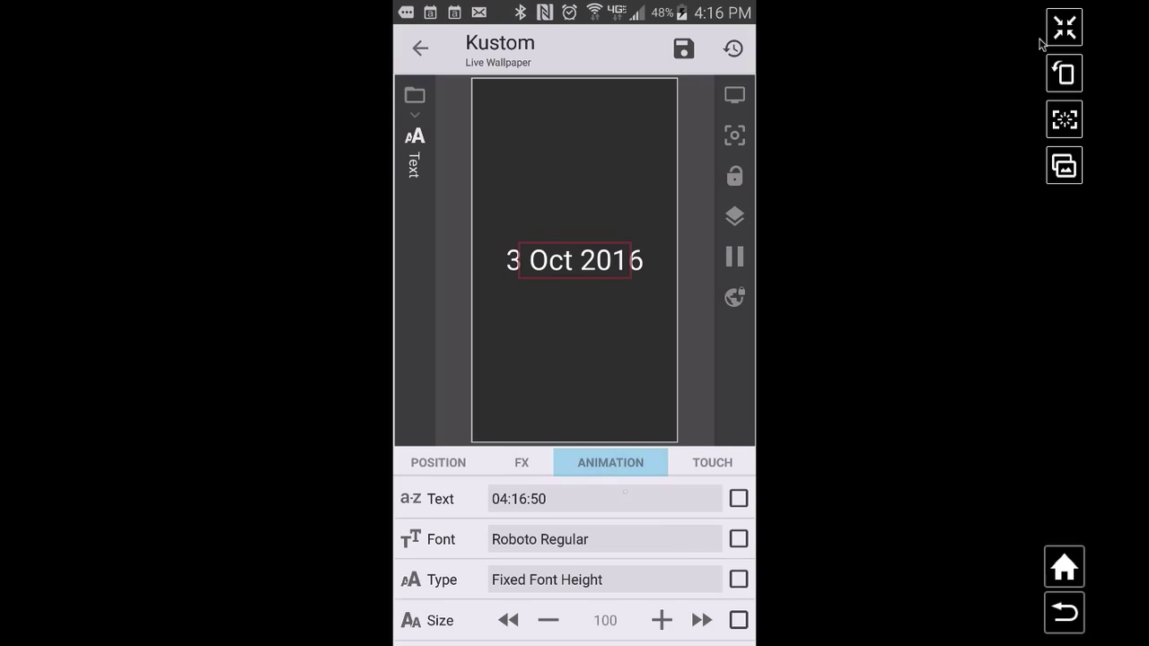
{"action": "left_click", "coordinate": [611, 462]}
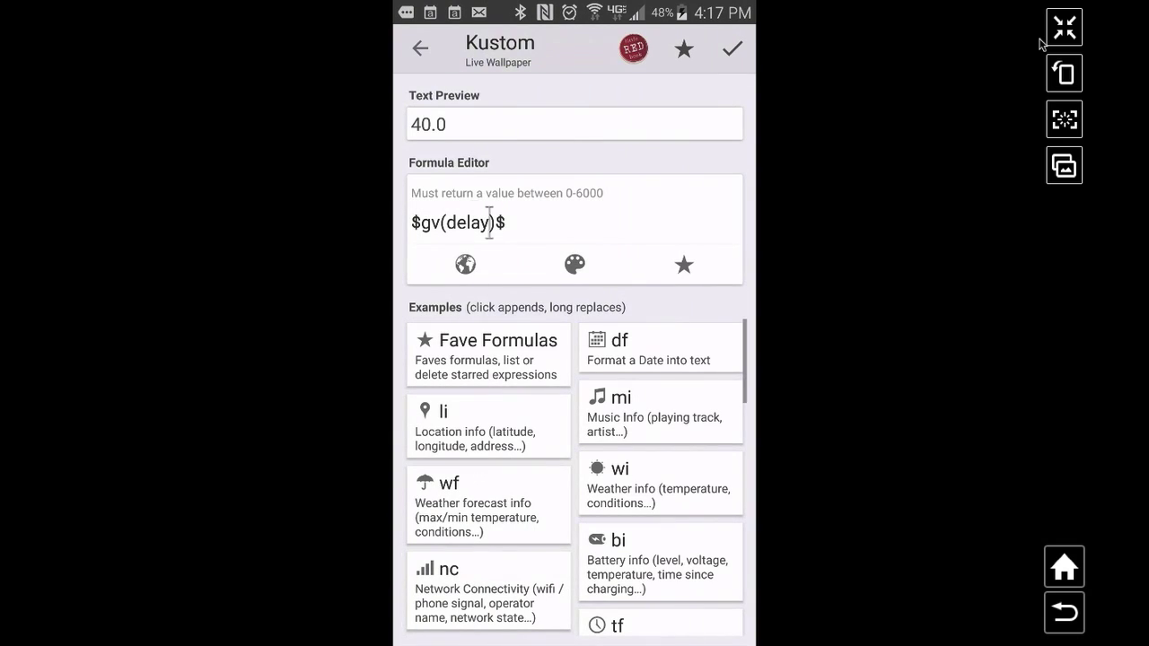
{"action": "left_click", "coordinate": [733, 48]}
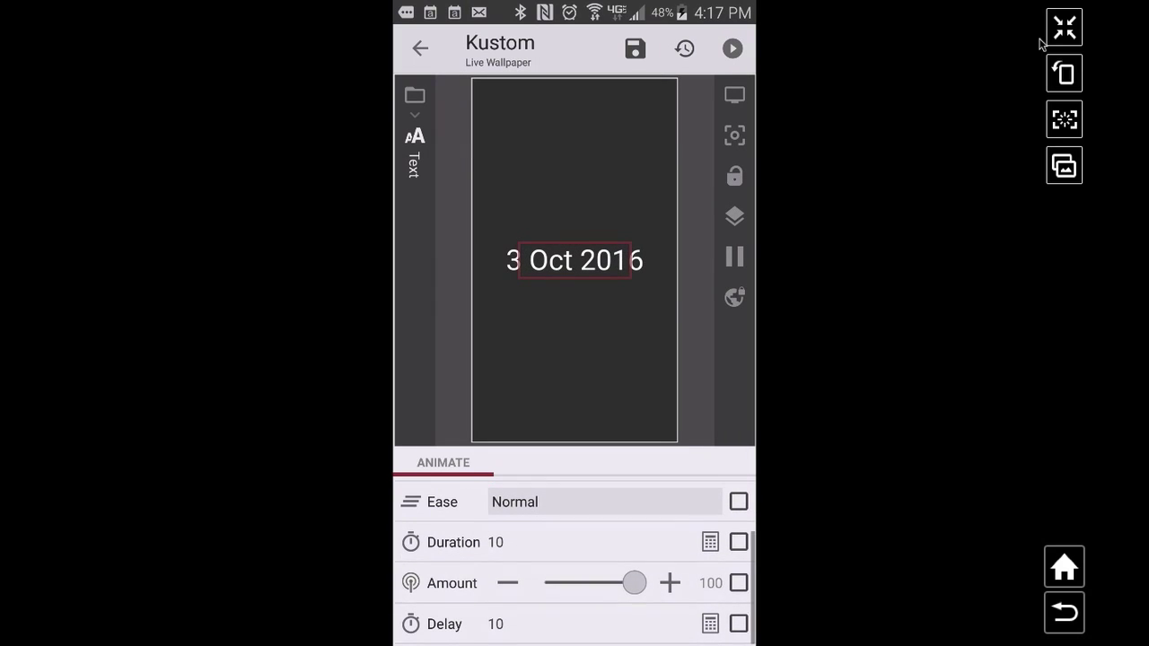
{"action": "left_click", "coordinate": [738, 625]}
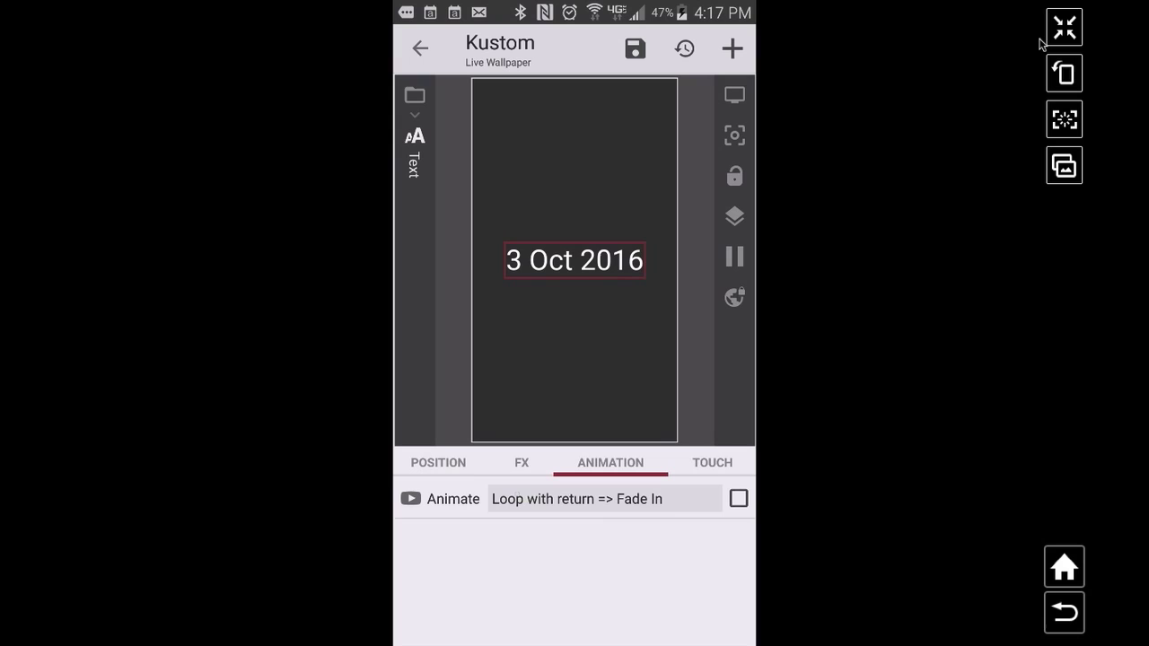
Accept the delay formula, return to root Globals and raise 'delay' to 61
{"action": "left_click", "coordinate": [453, 499]}
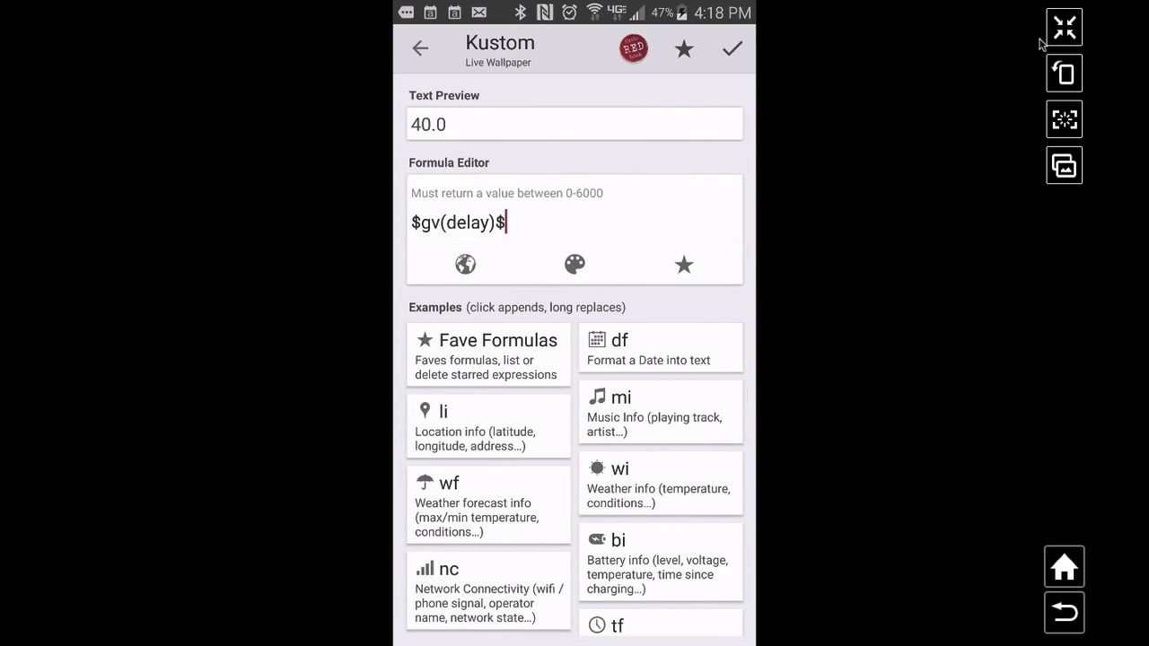
{"action": "left_click", "coordinate": [733, 49]}
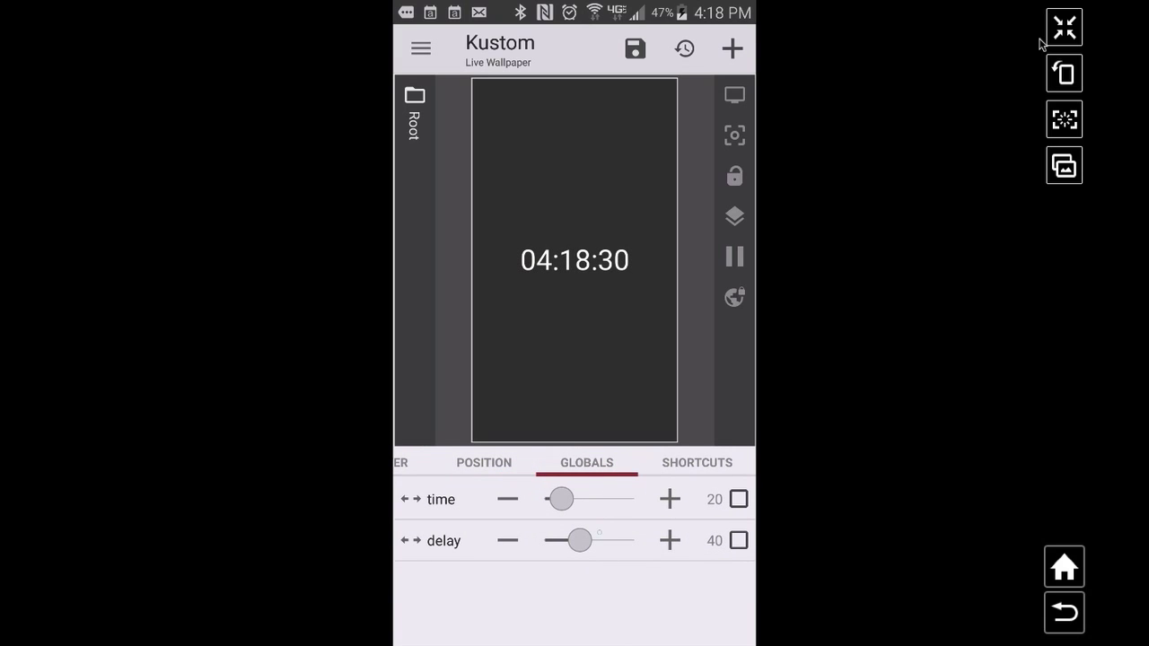
{"action": "left_click_drag", "start_coordinate": [578, 539], "coordinate": [600, 538]}
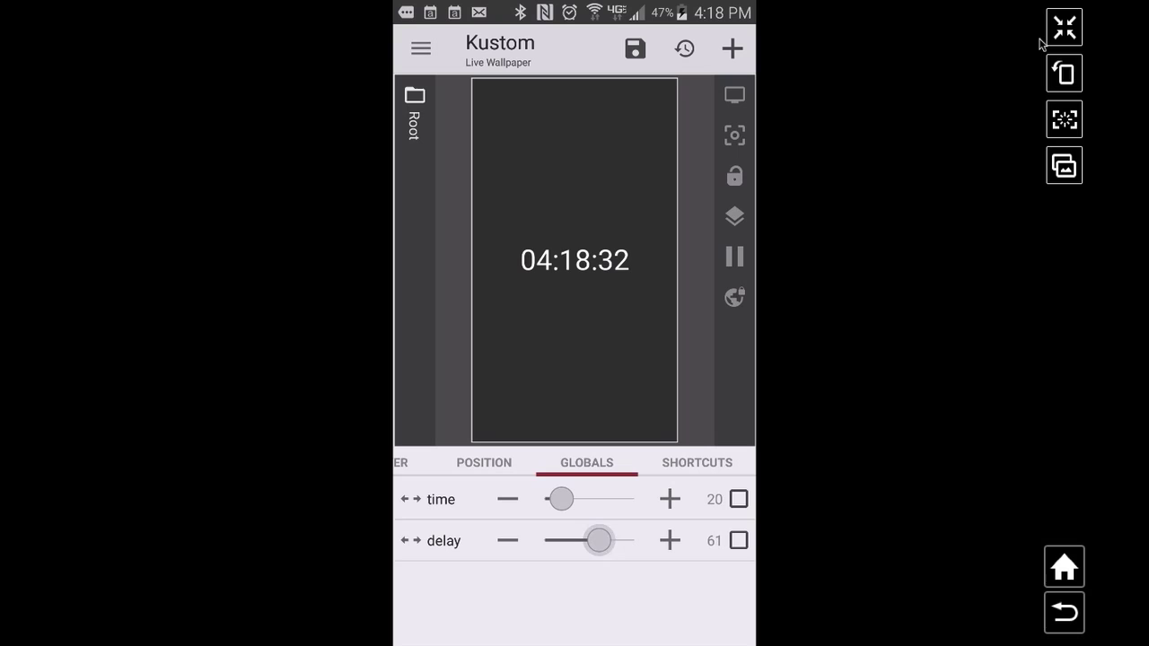